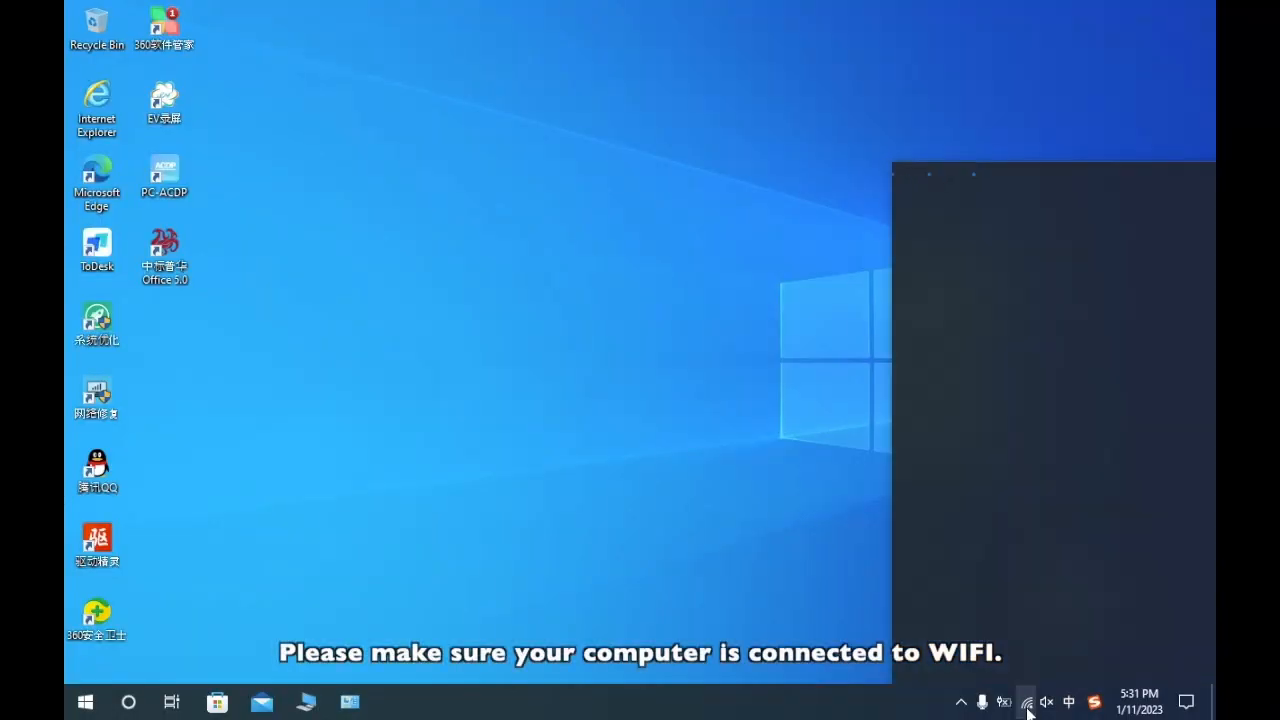
Confirm the PC is on WiFi, then launch PC-ACDP from the desktop
click(1026, 701)
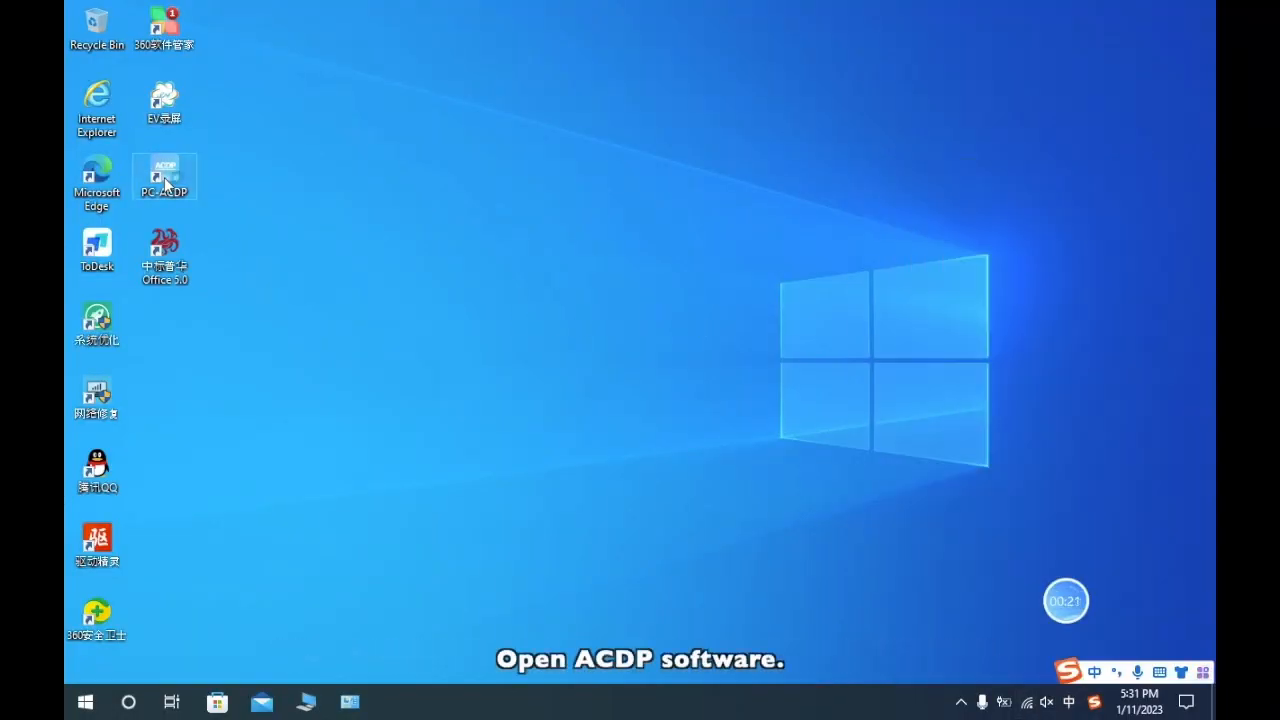
double_click(164, 177)
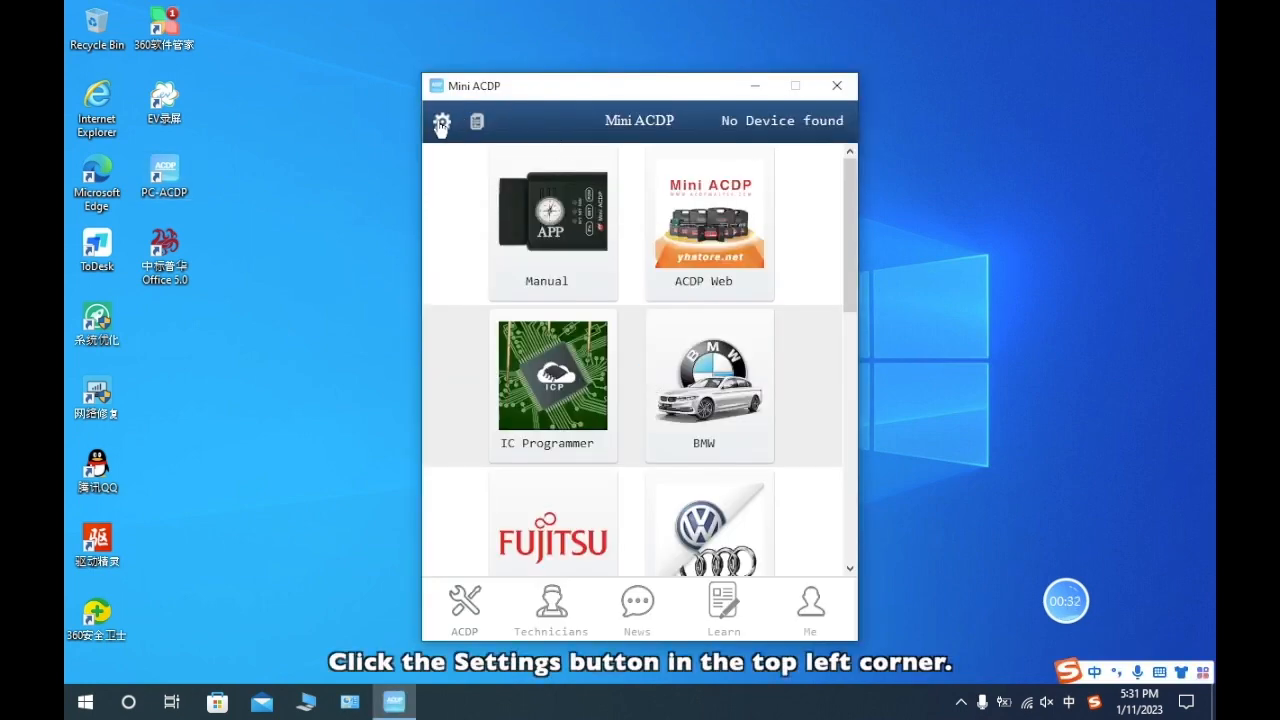
Open Initial use settings and continue past the ACDP reset instructions to the WiFi page
click(441, 121)
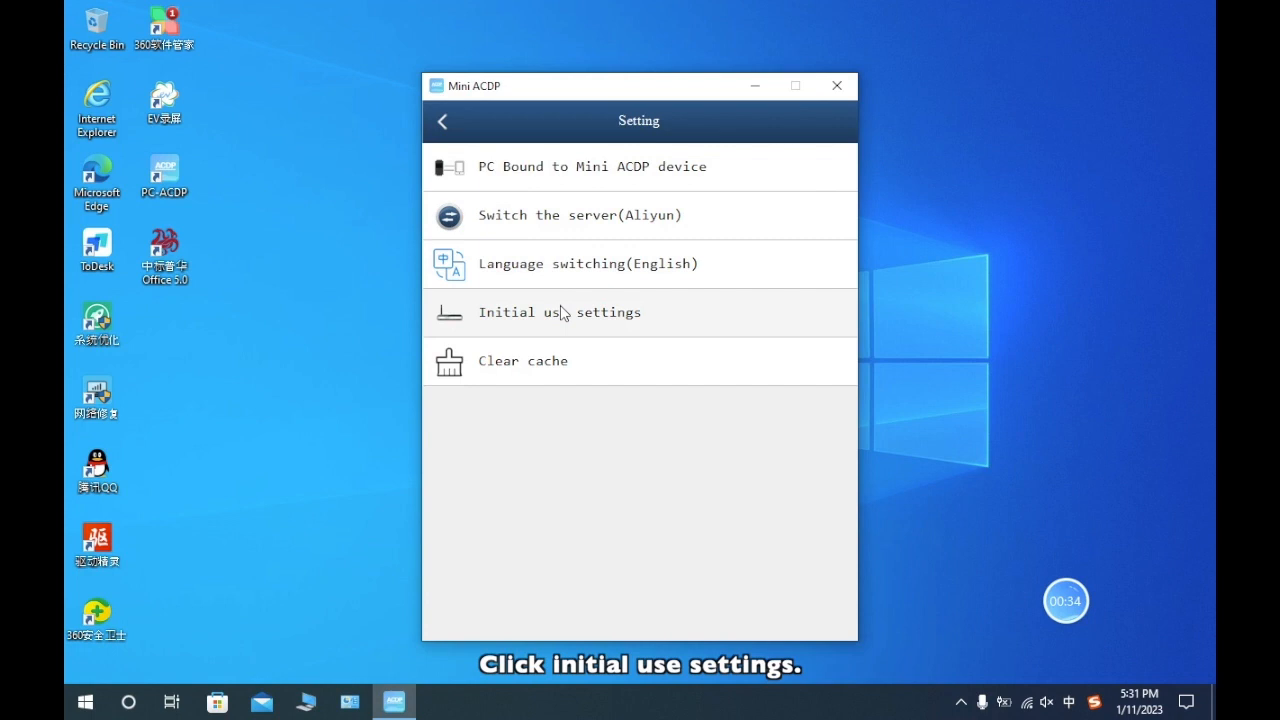
click(560, 312)
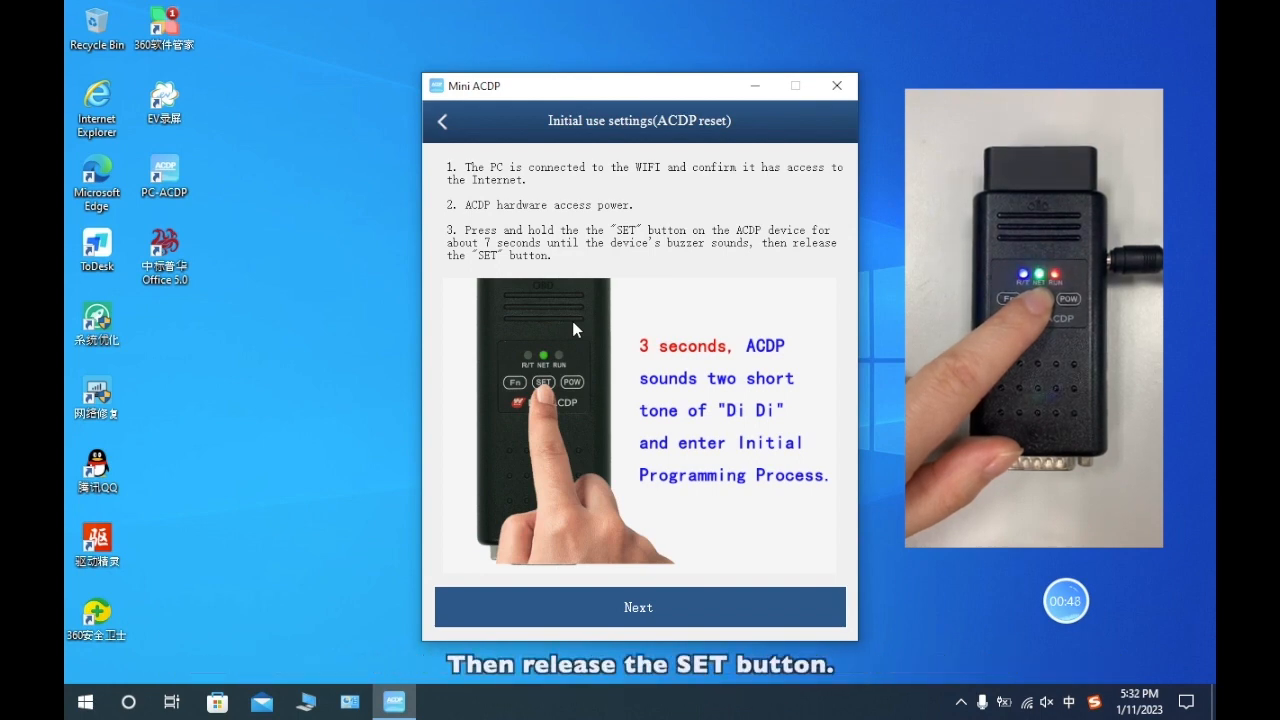
click(638, 607)
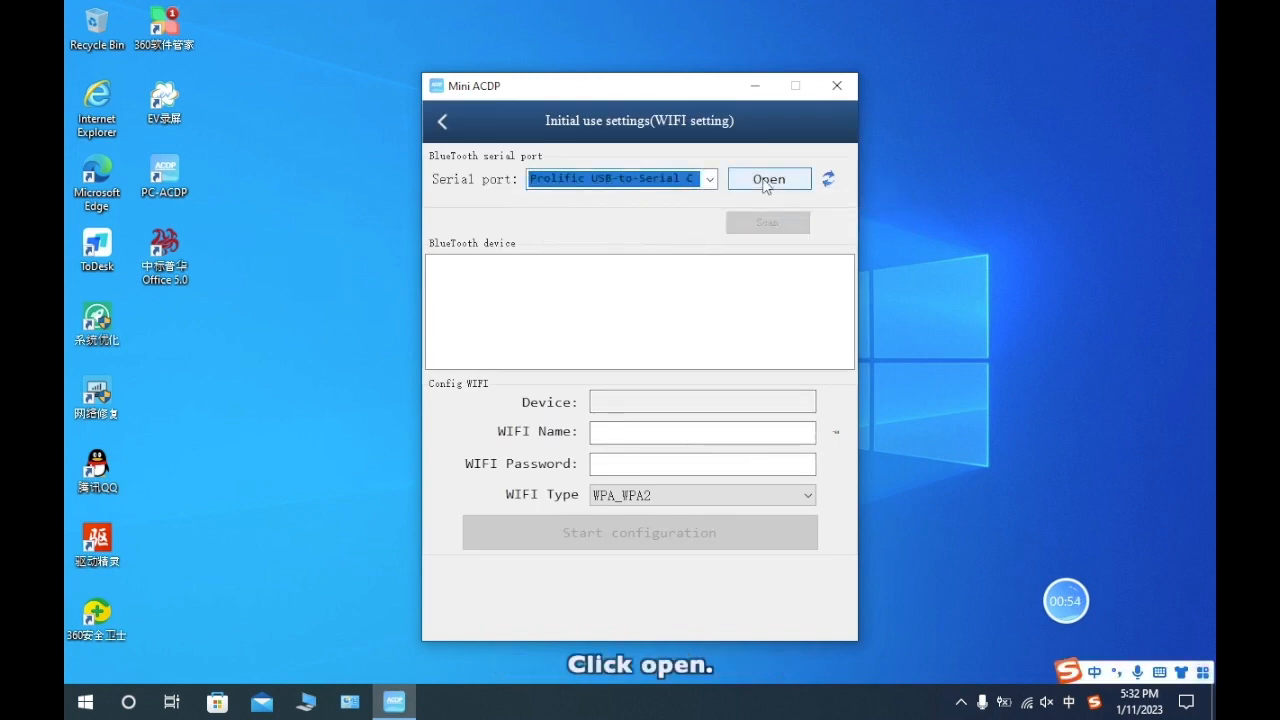
Open the Bluetooth serial port and scan for nearby ACDP devices
click(769, 178)
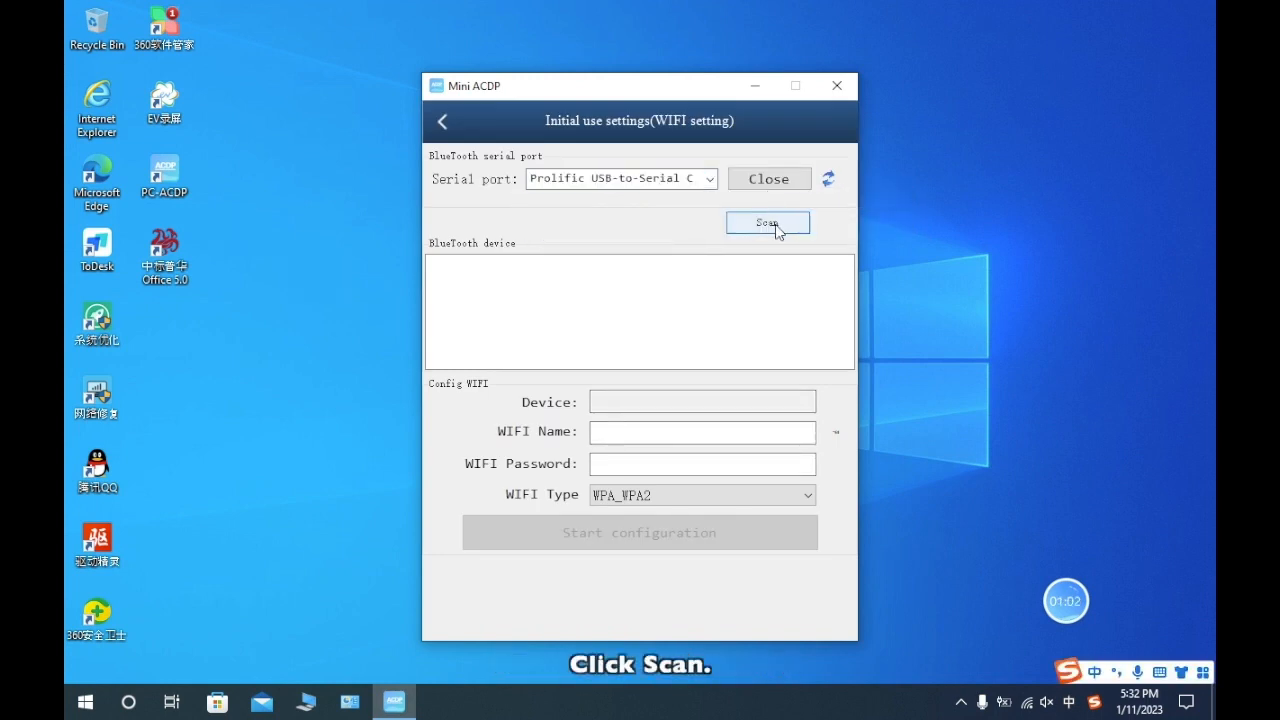
click(767, 222)
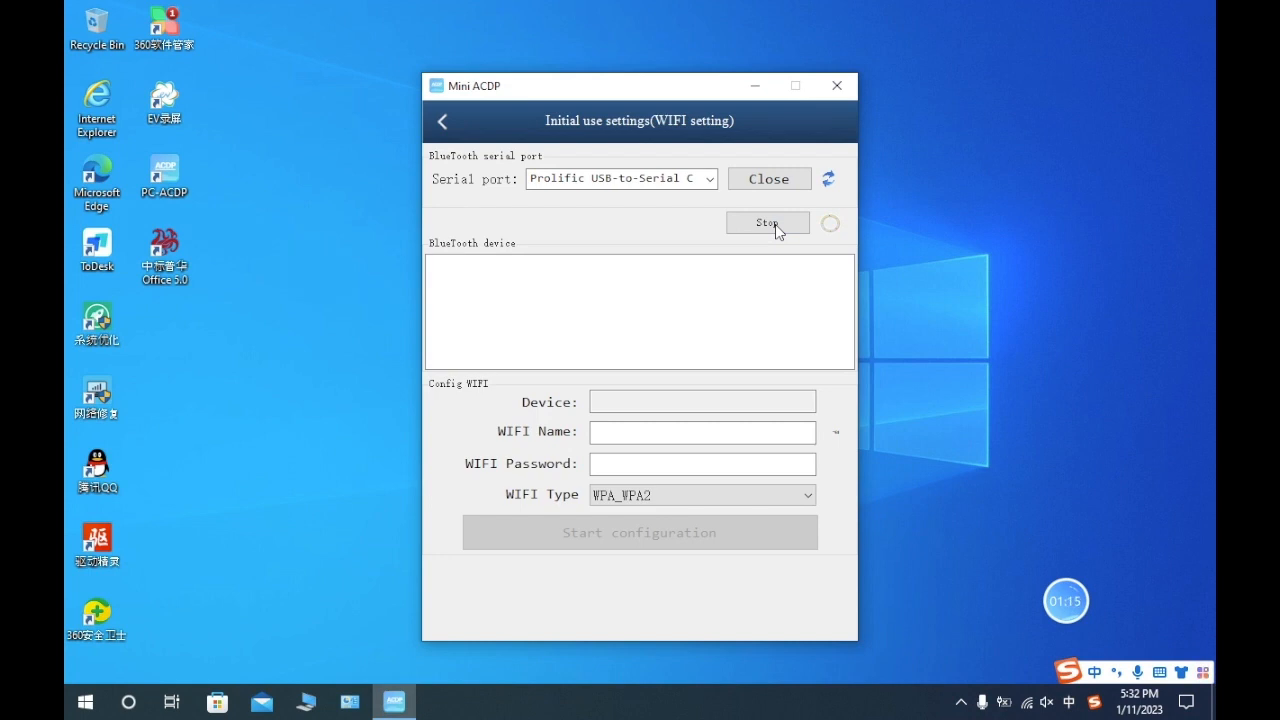
click(767, 222)
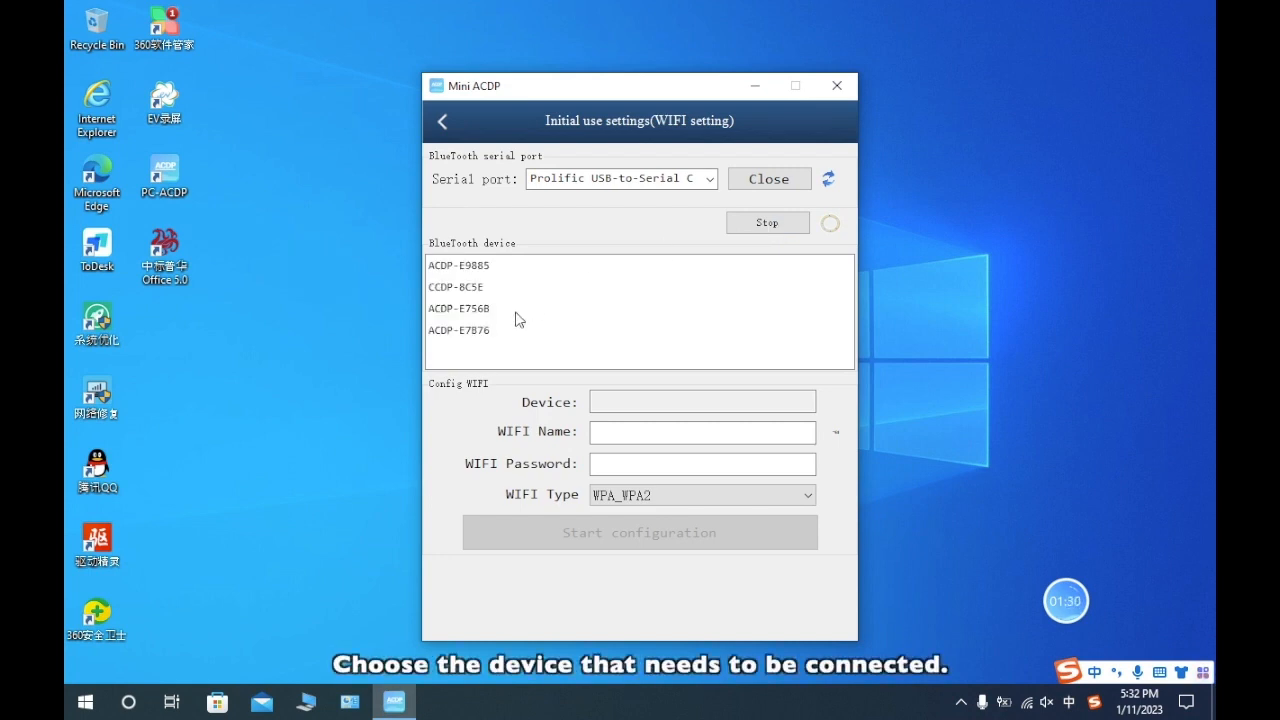
click(459, 330)
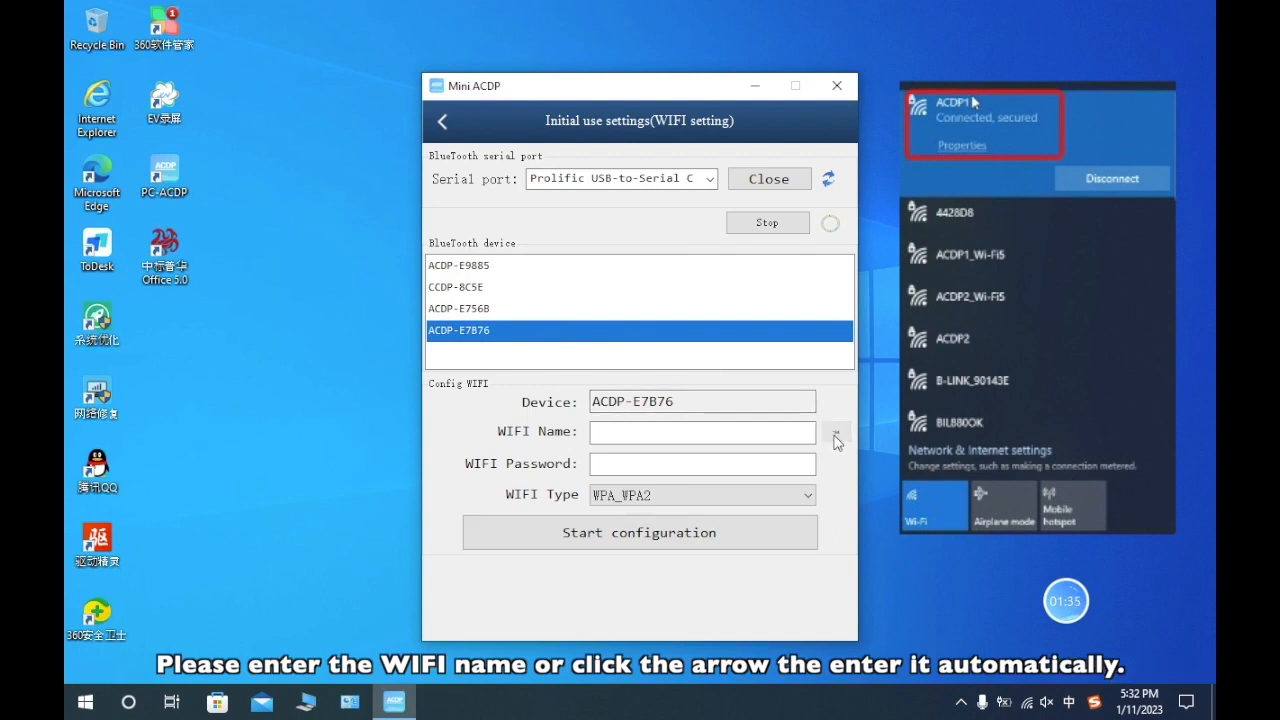
click(836, 432)
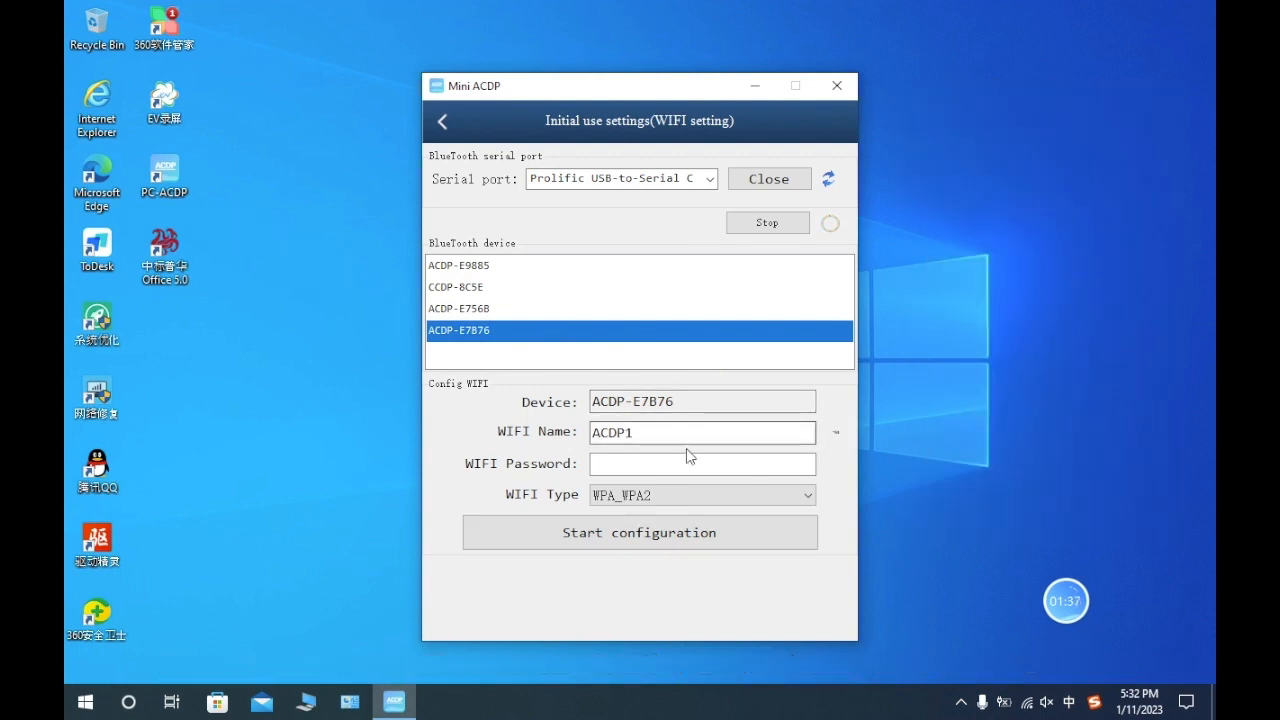
click(702, 463)
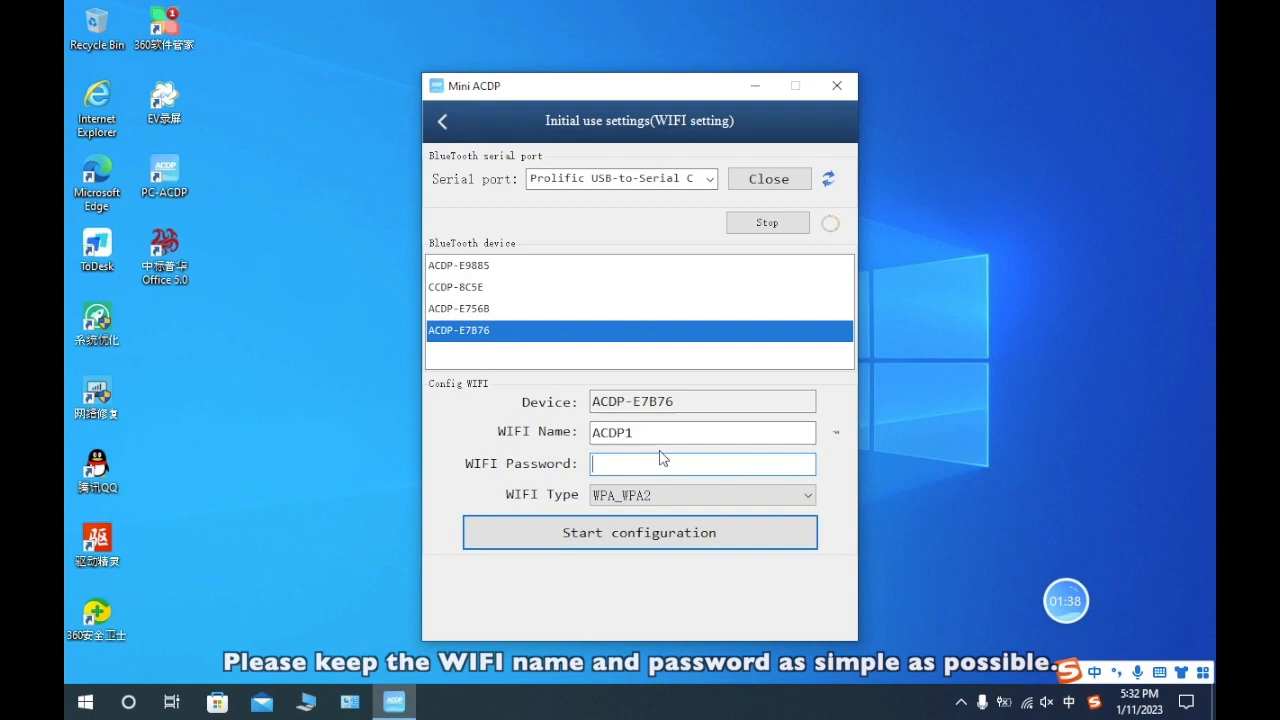
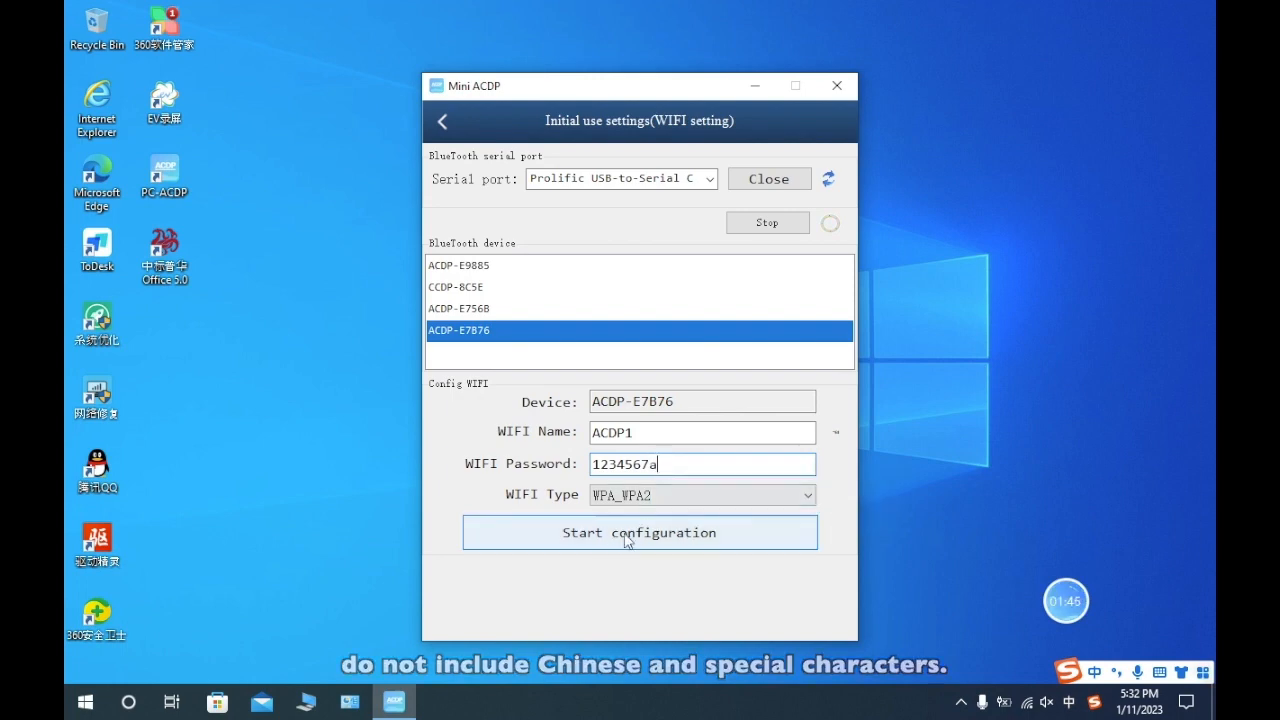
Send the WiFi settings to the device and return home after successful connection
click(639, 532)
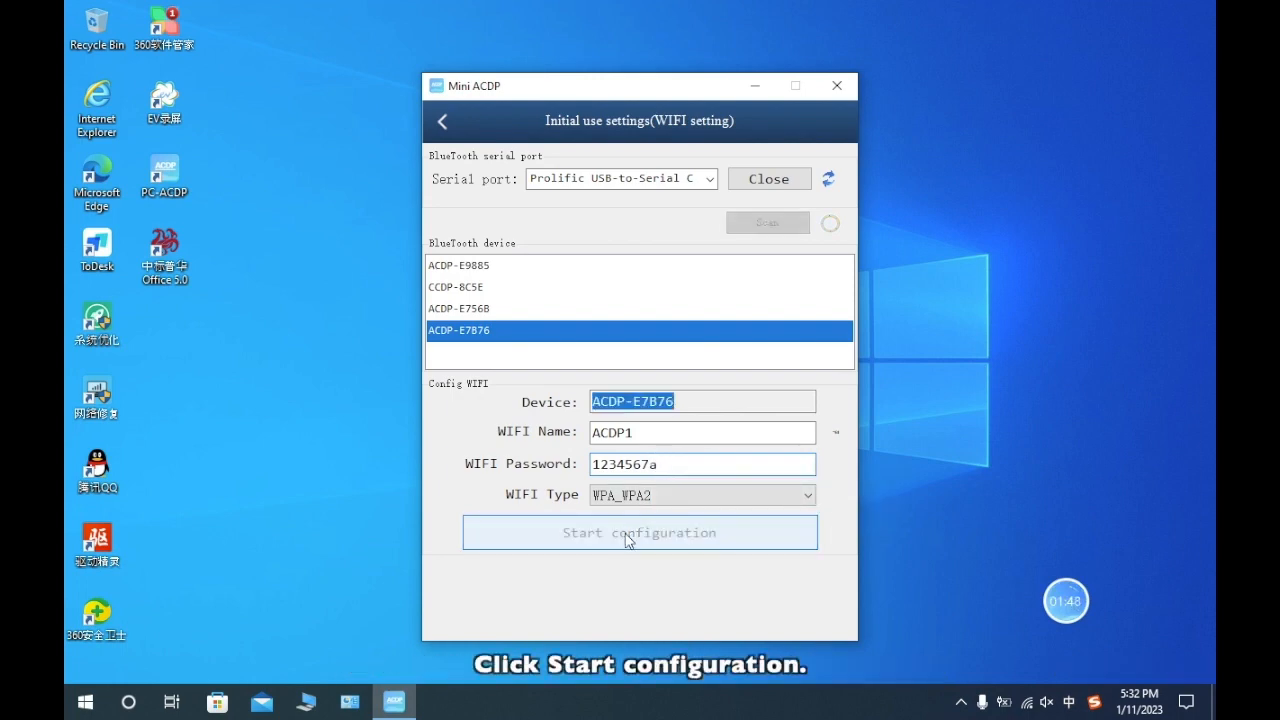
click(639, 532)
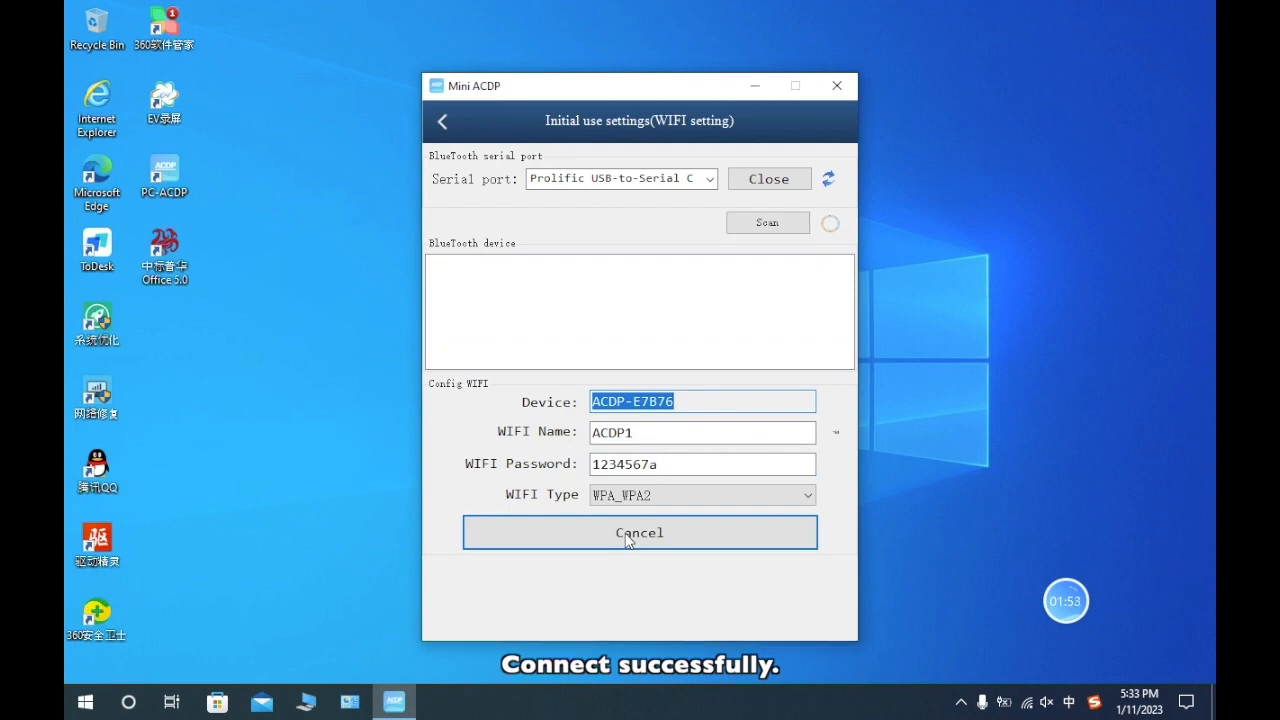
click(639, 532)
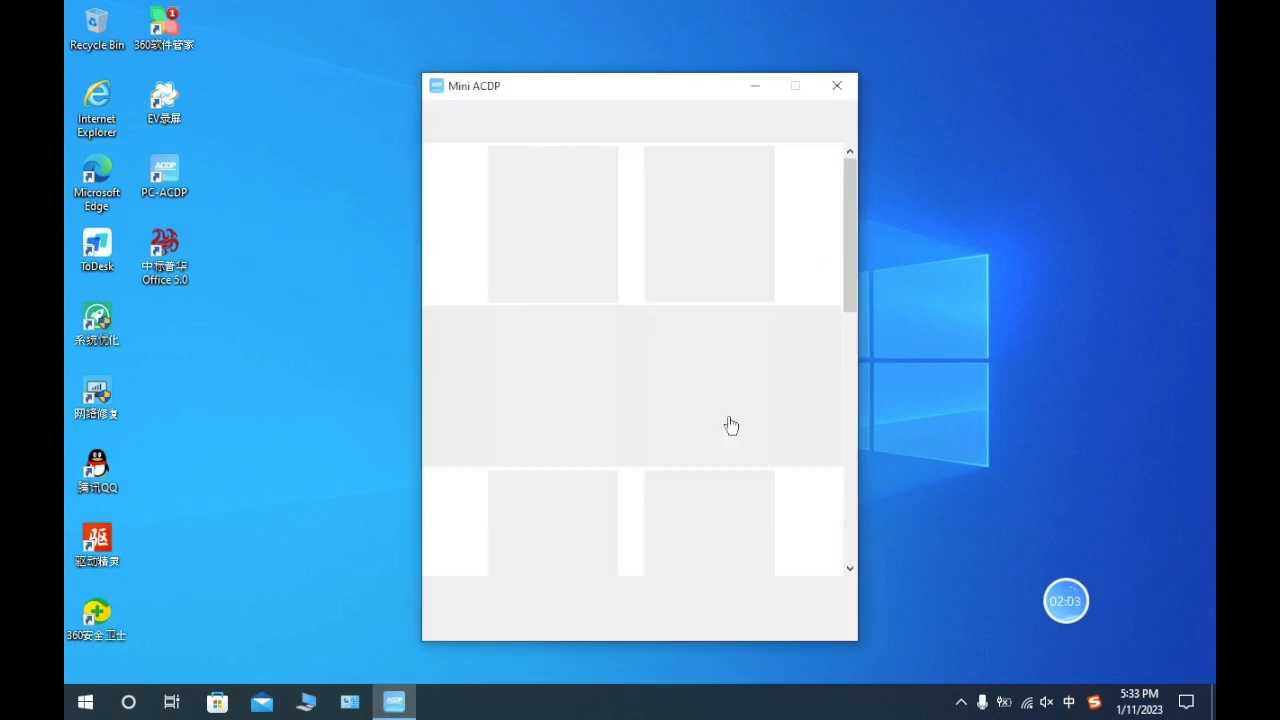